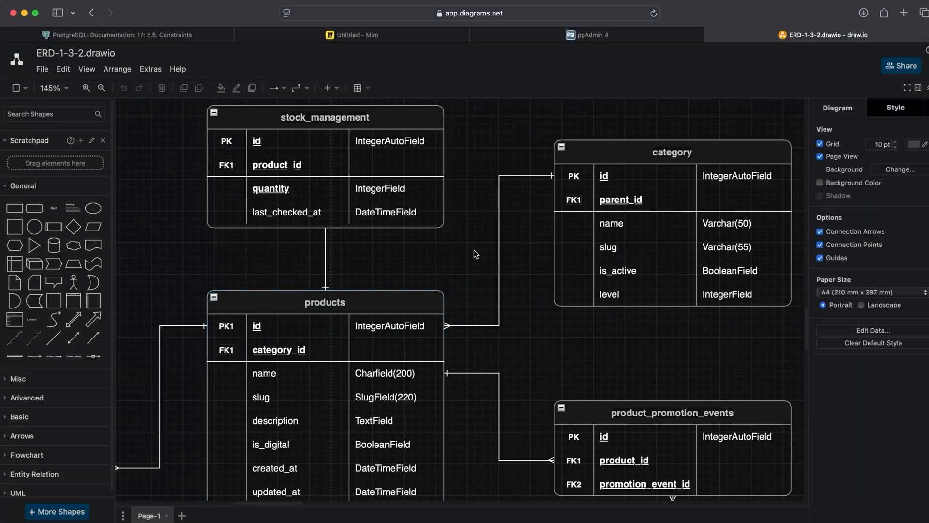
Review the products and category tables in the diagram before querying
scroll("down", 3)
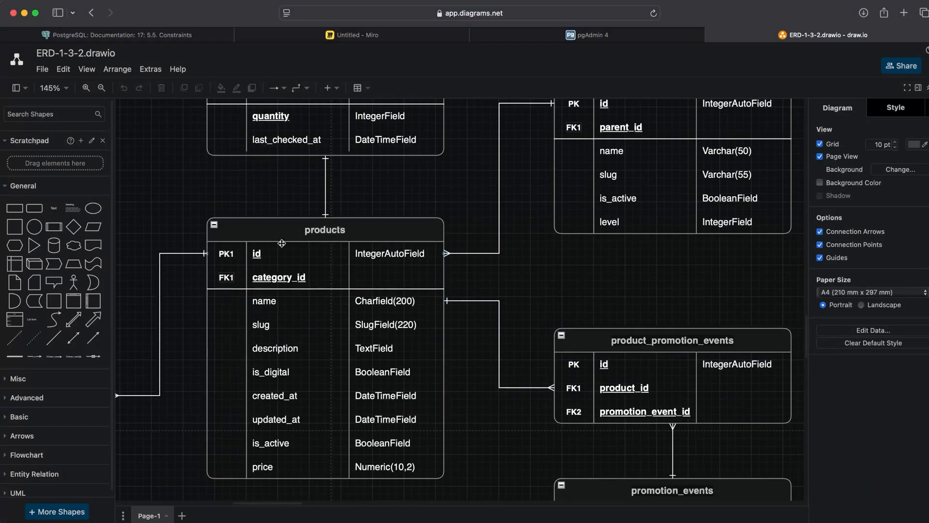
left_click(326, 231)
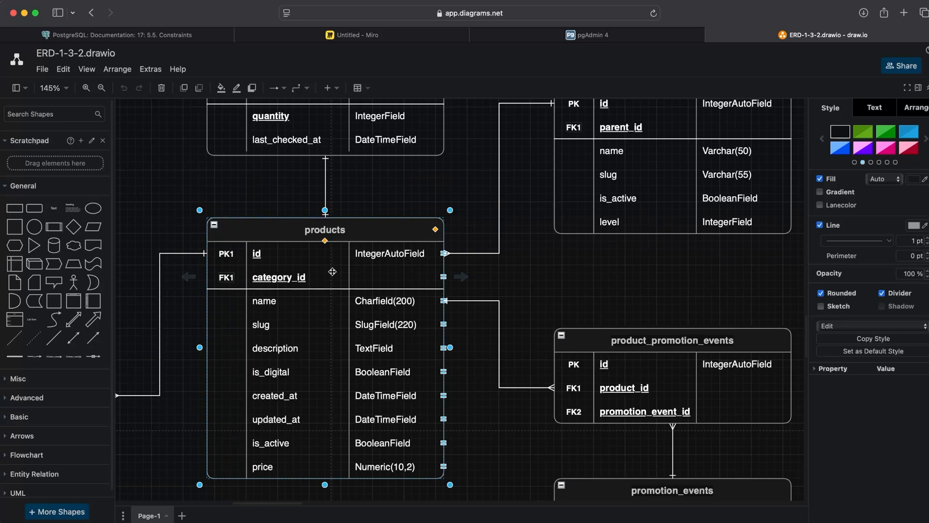
mouse_move(291, 282)
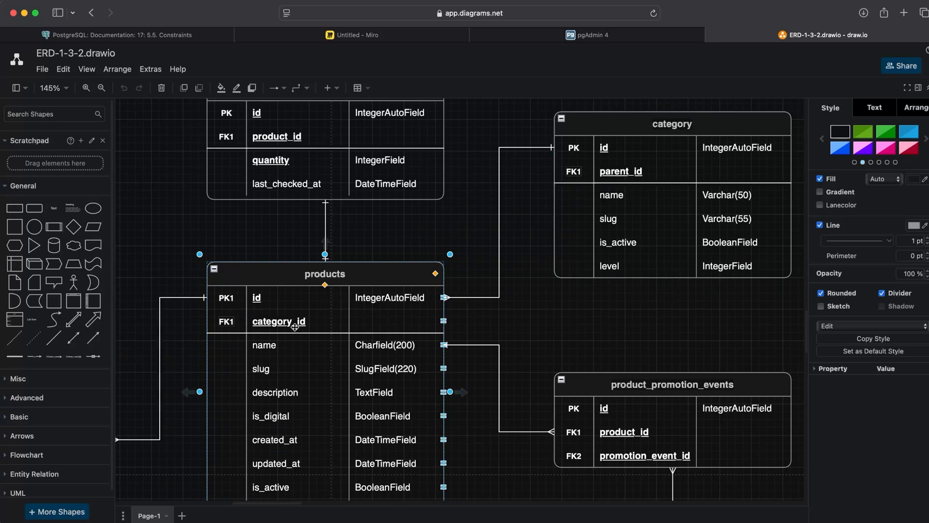
left_click(671, 124)
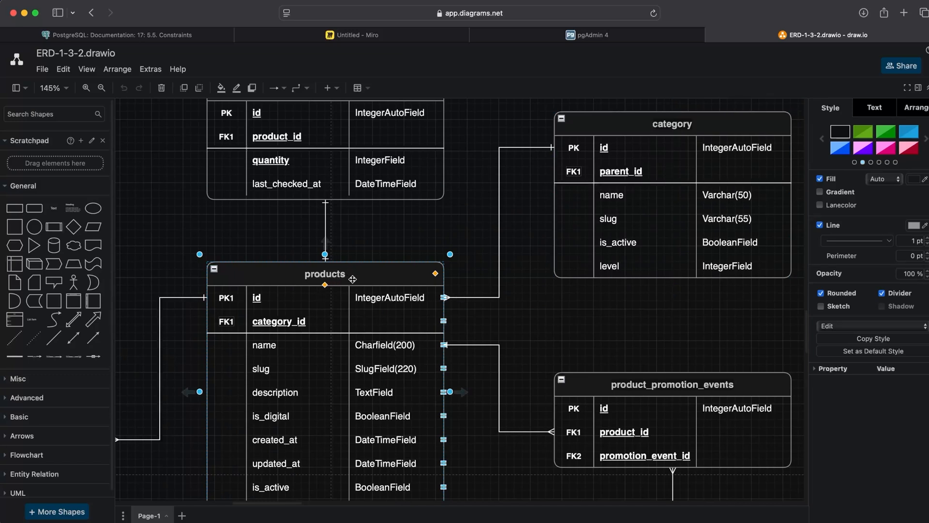
mouse_move(359, 277)
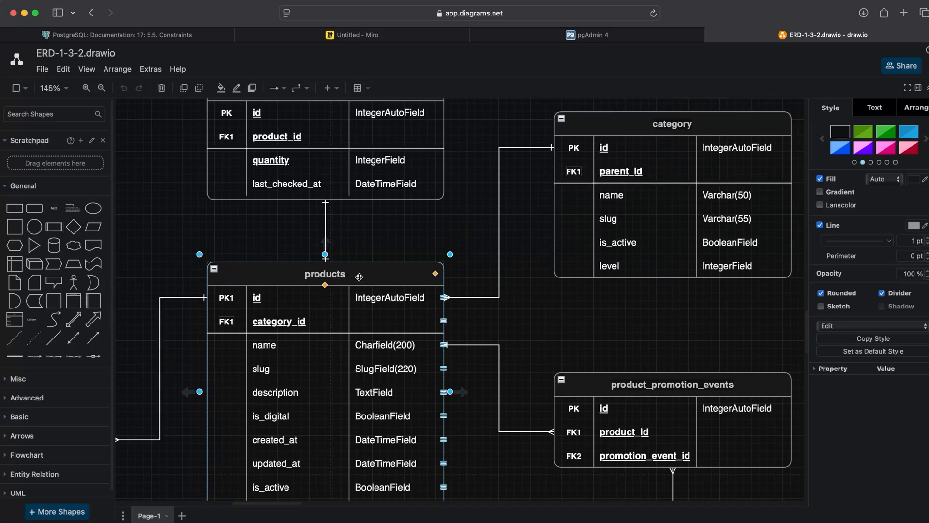
mouse_move(496, 182)
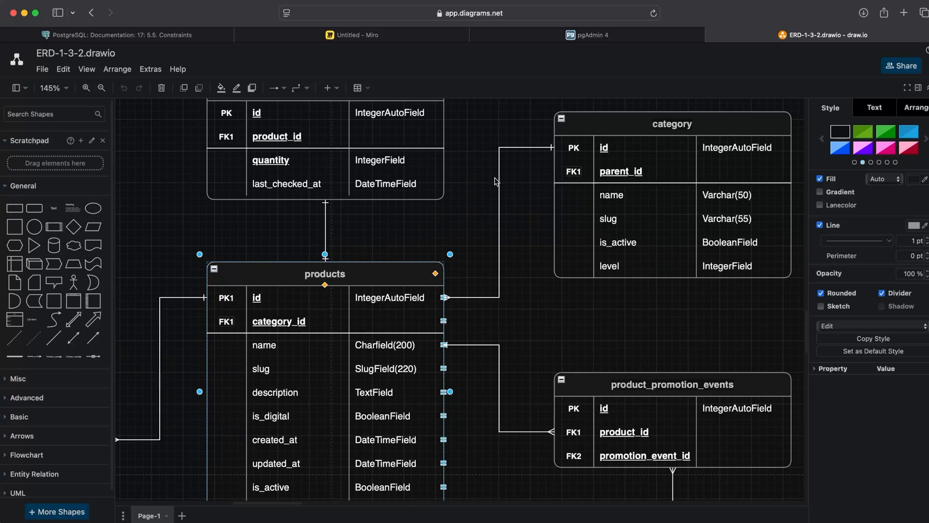
left_click(671, 124)
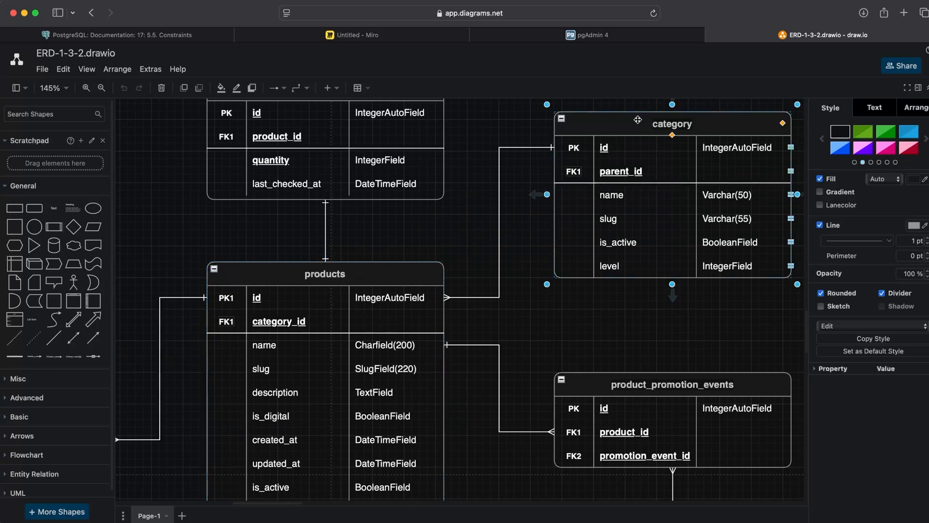
left_click(323, 272)
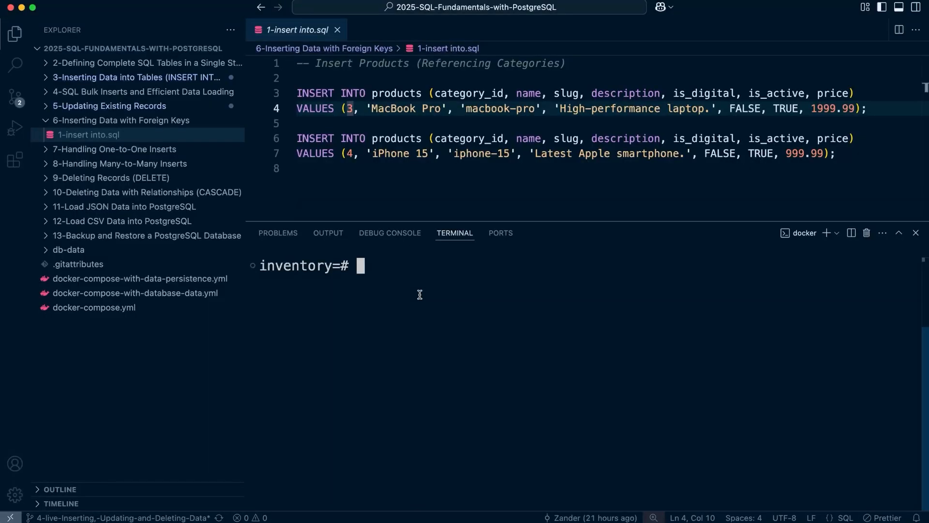
mouse_move(426, 292)
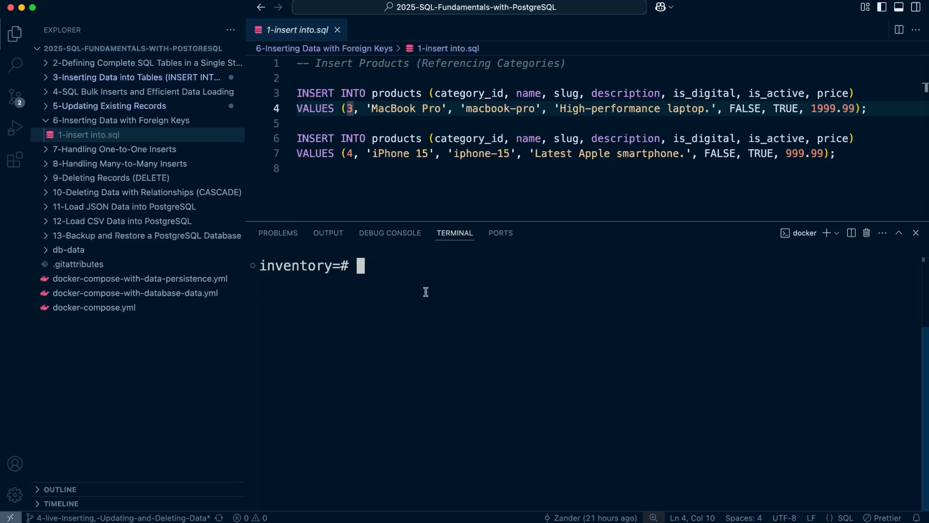
Run select * from category to list the categories with ids 11 to 16
type("prody")
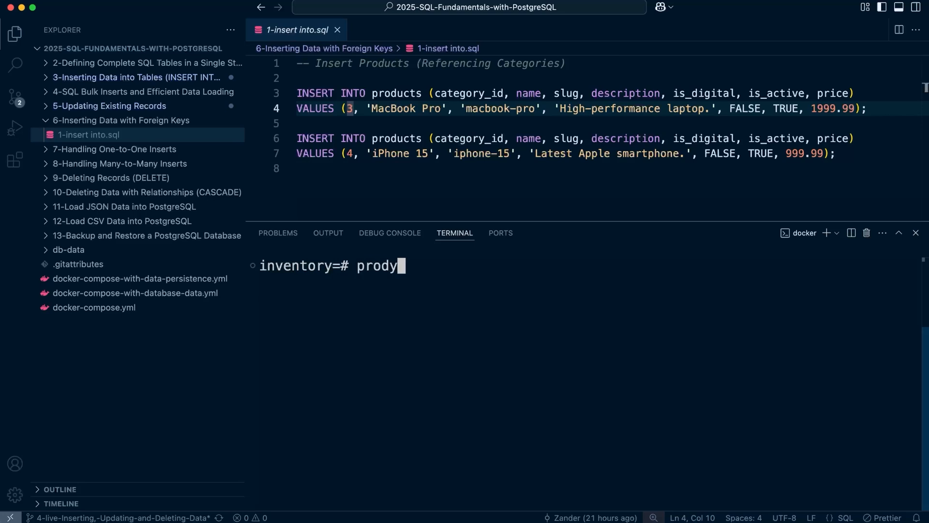
type("select")
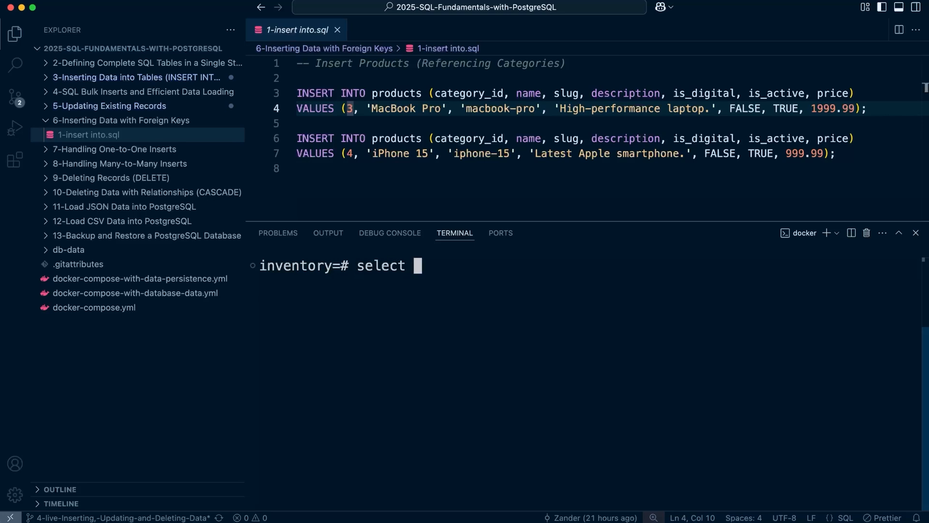
type("* from")
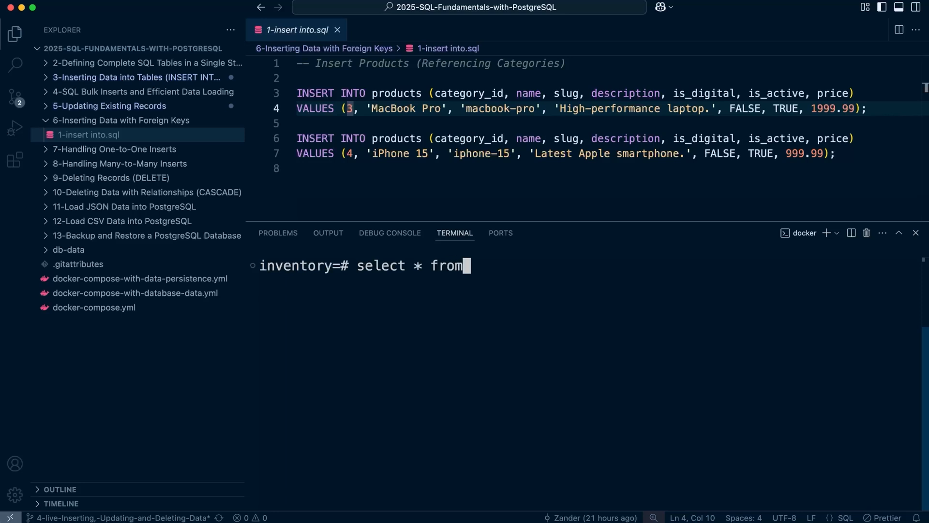
type("category")
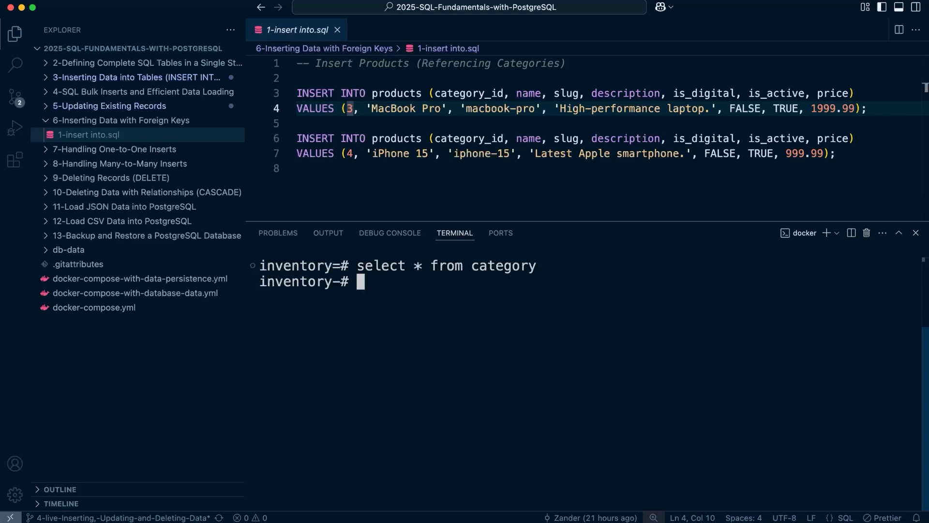
key("Enter")
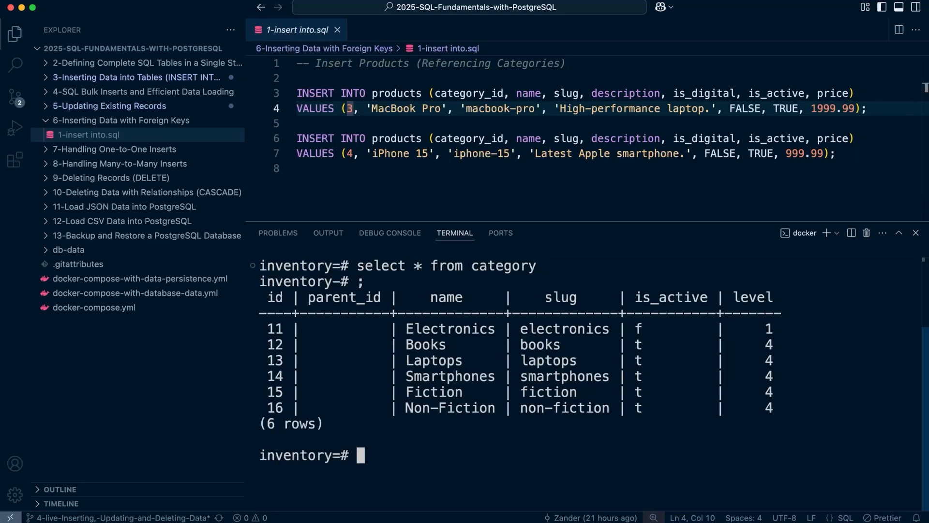
mouse_move(480, 395)
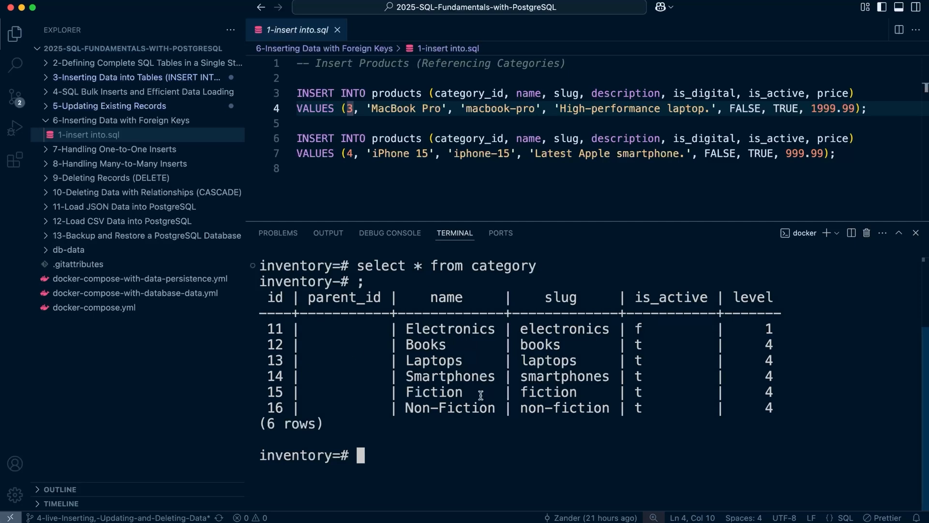
mouse_move(362, 283)
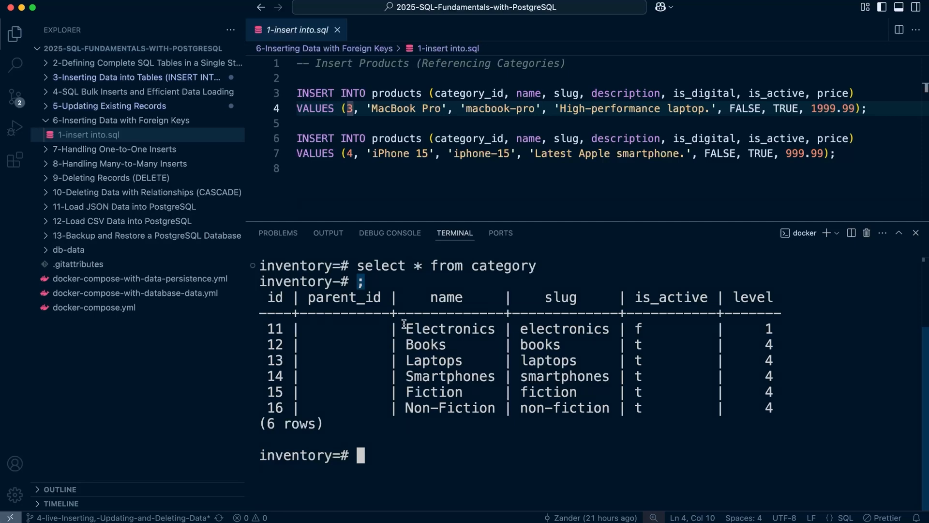
mouse_move(280, 314)
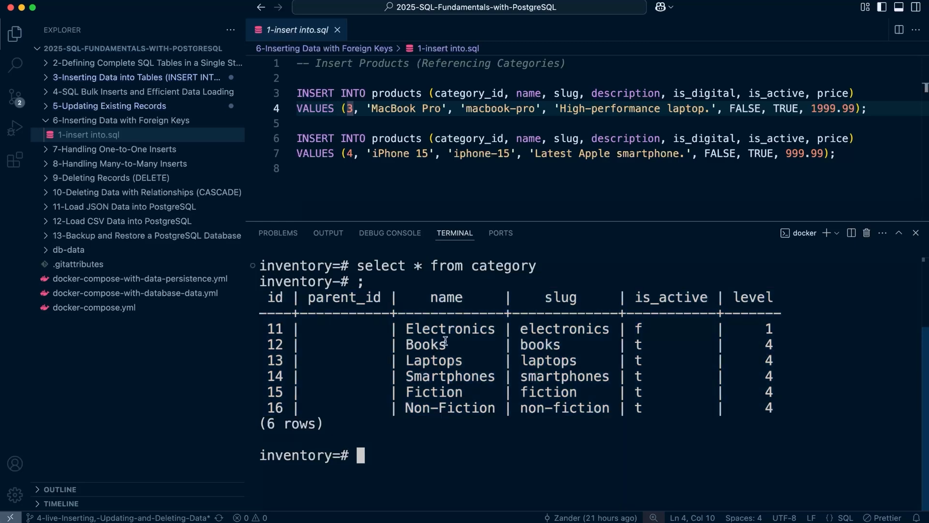
mouse_move(489, 330)
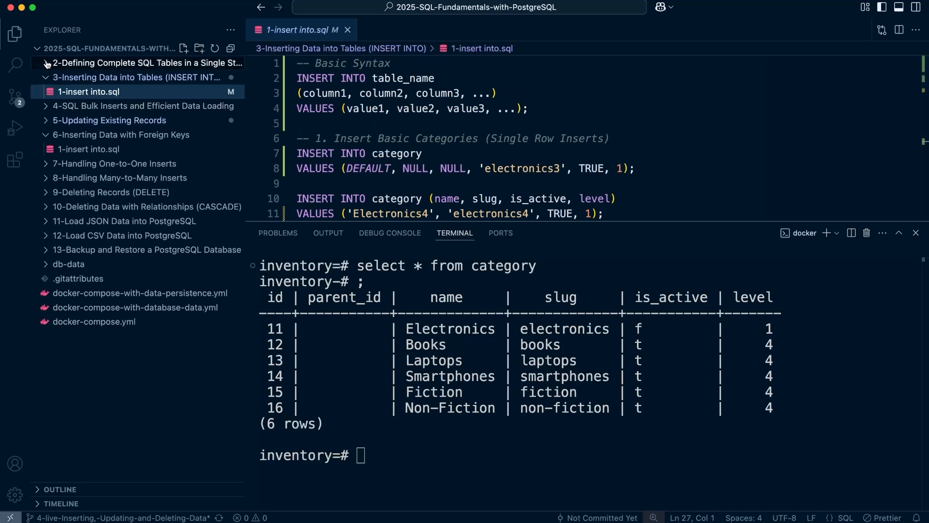
Switch from the bulk category insert script to '1-insert into.sql' for foreign-key inserts
left_click(121, 91)
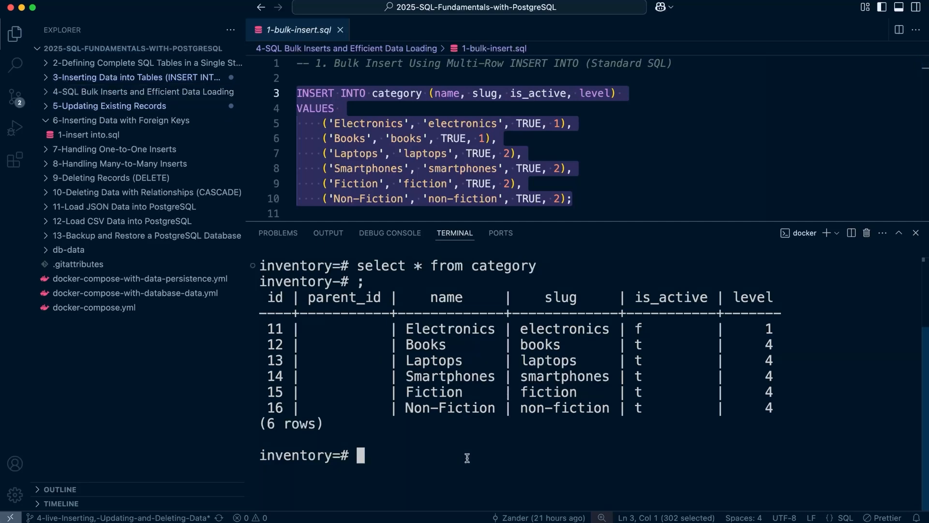
mouse_move(457, 465)
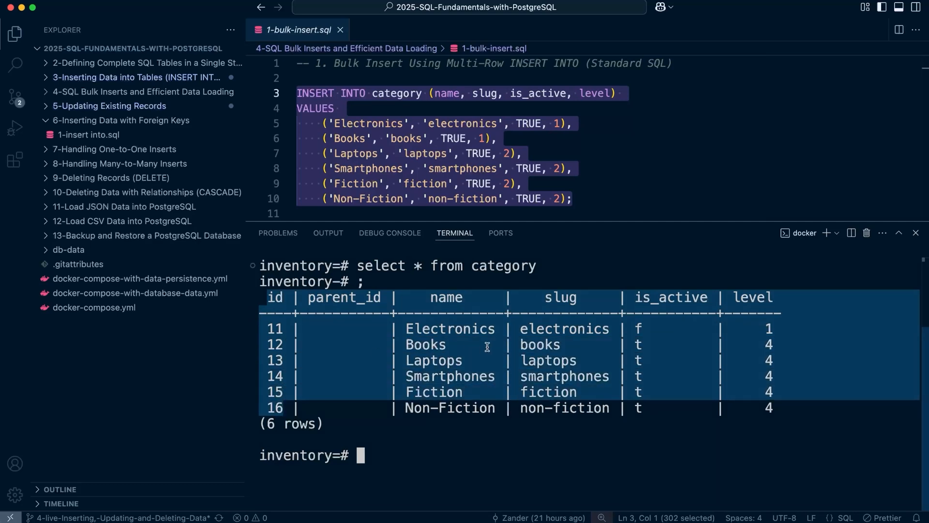
mouse_move(378, 346)
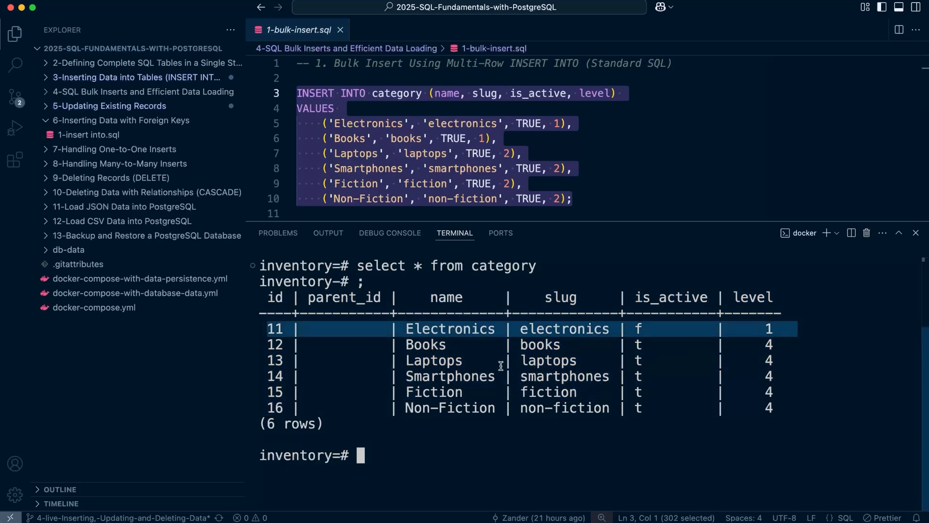
mouse_move(449, 399)
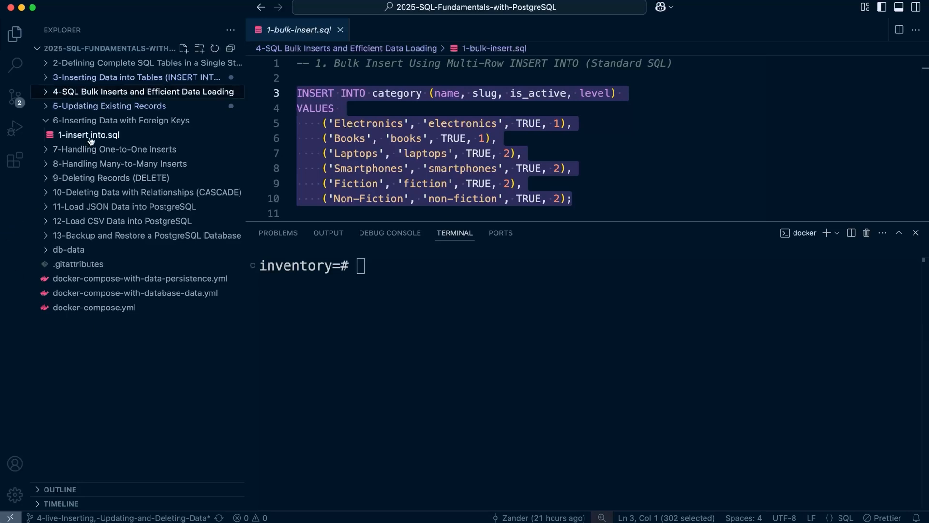
left_click(86, 135)
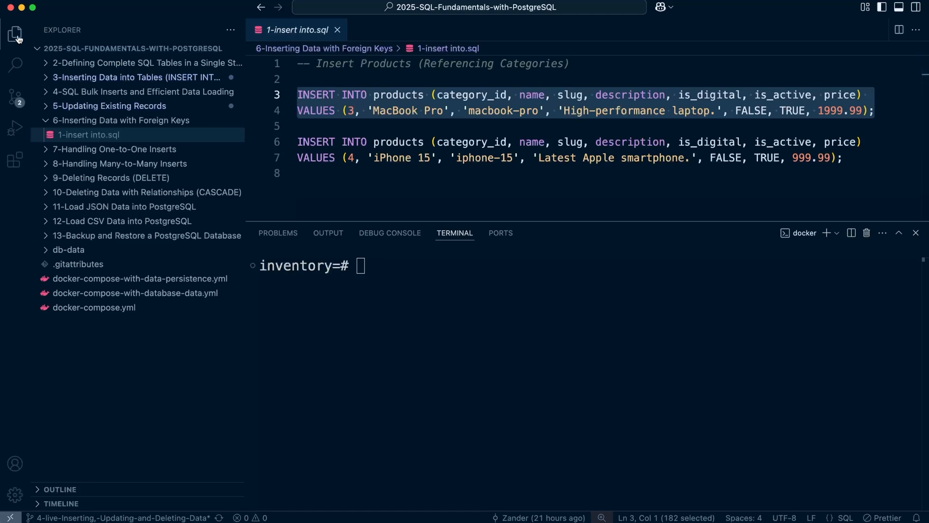
Hide the sidebar and get the MacBook Pro insert with category_id 3 at the psql prompt
left_click(14, 31)
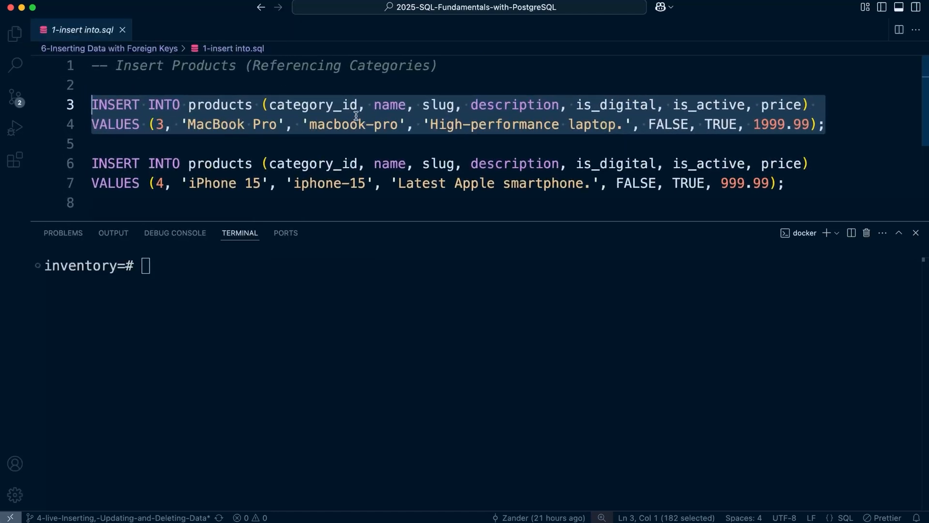
left_click(184, 105)
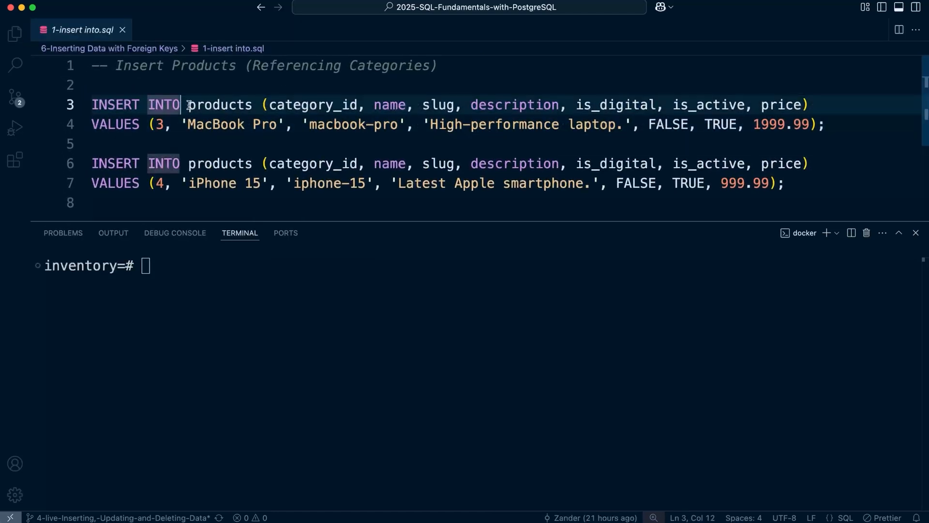
double_click(319, 104)
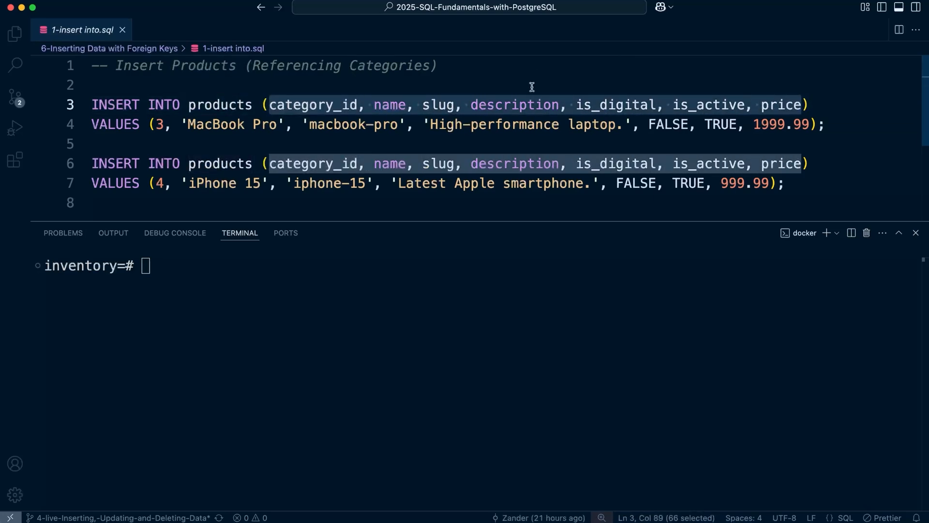
mouse_move(394, 126)
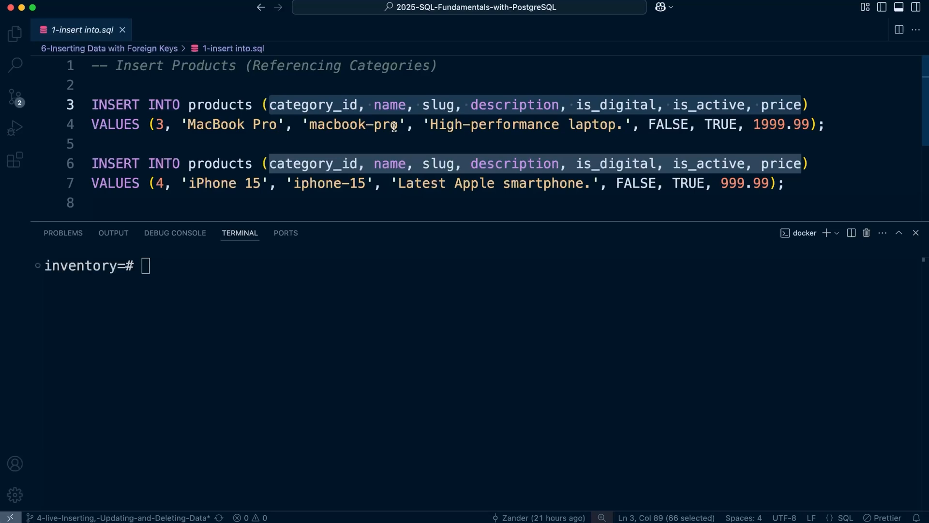
mouse_move(381, 109)
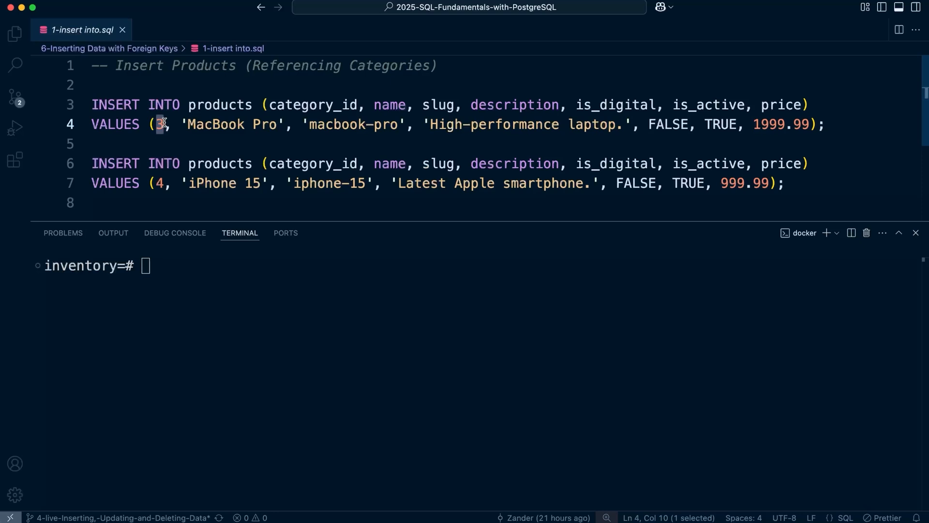
mouse_move(217, 278)
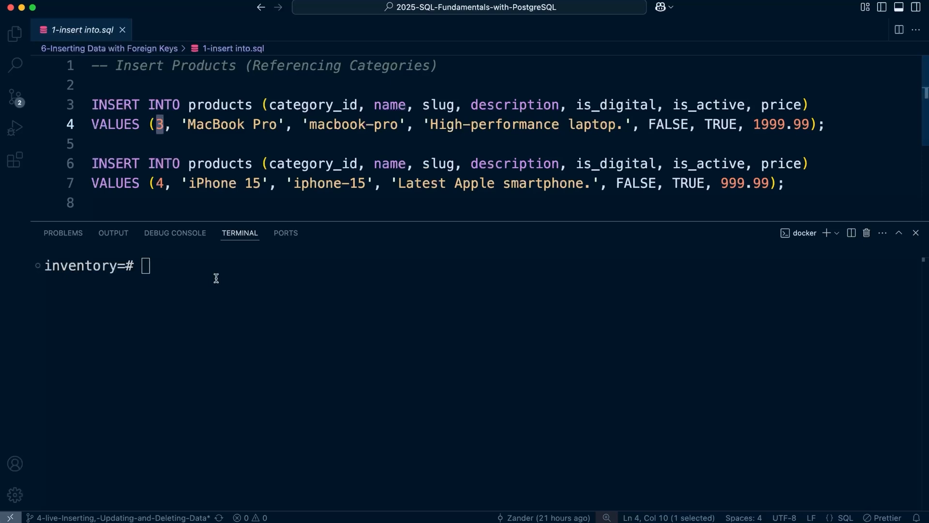
type("select * from category;")
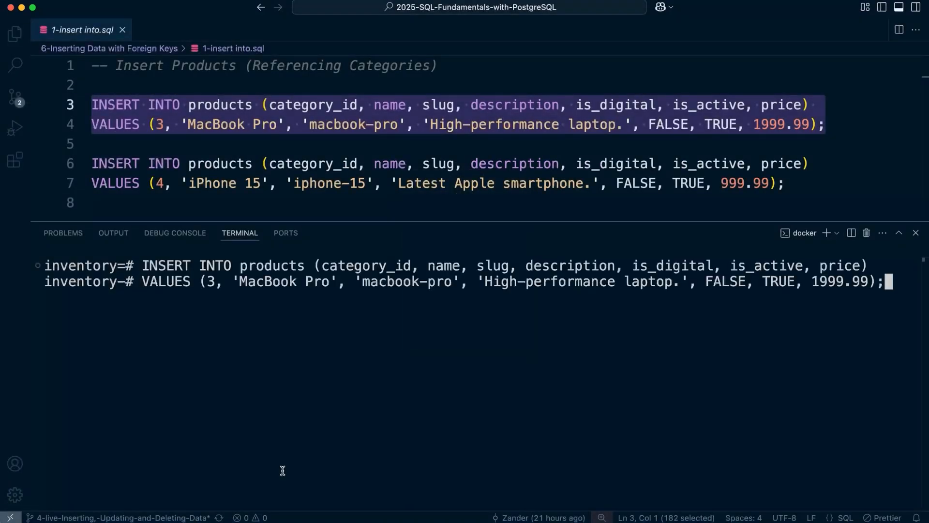
Run the MacBook Pro insert, hit the foreign-key violation, and list the categories
key("Enter")
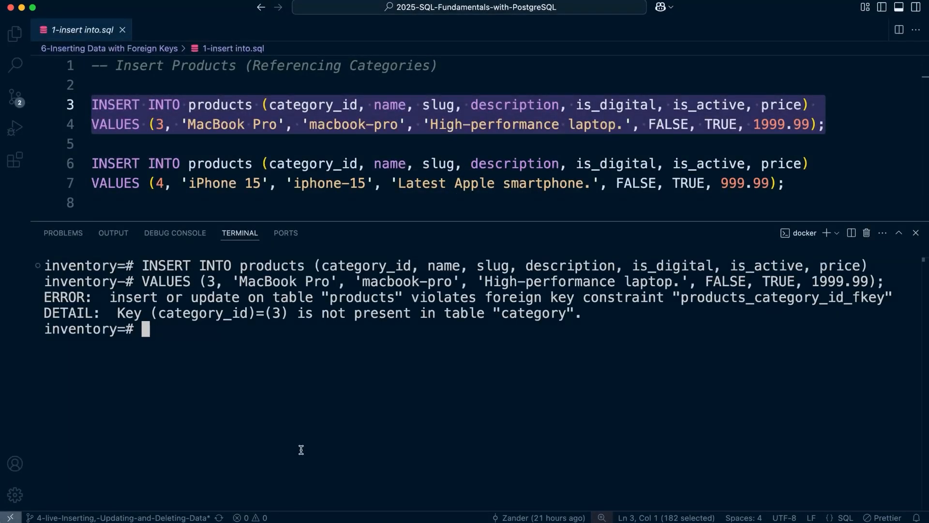
left_click_drag(419, 297, 584, 297)
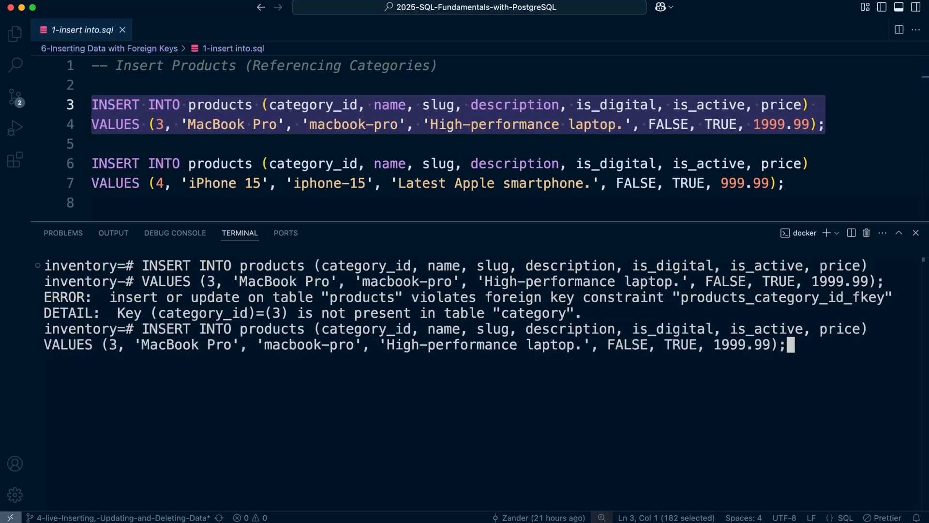
type("select * from category")
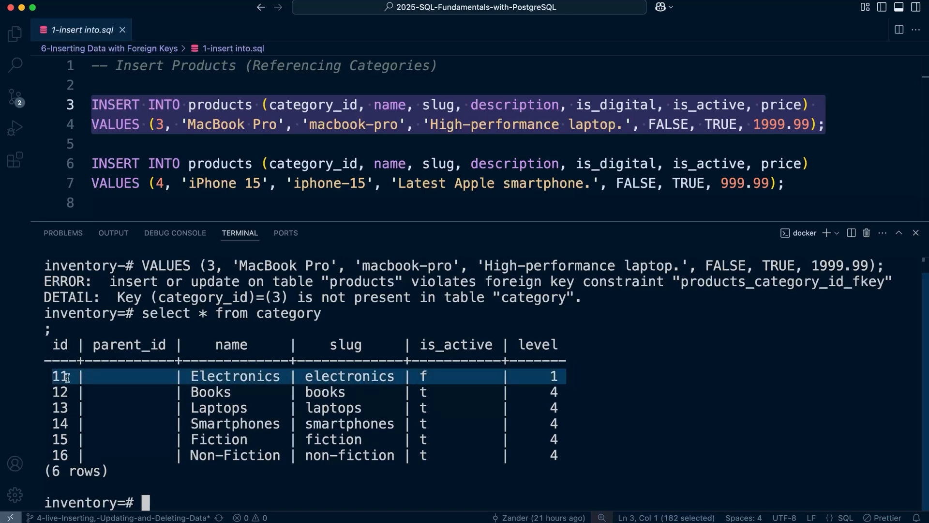
mouse_move(70, 456)
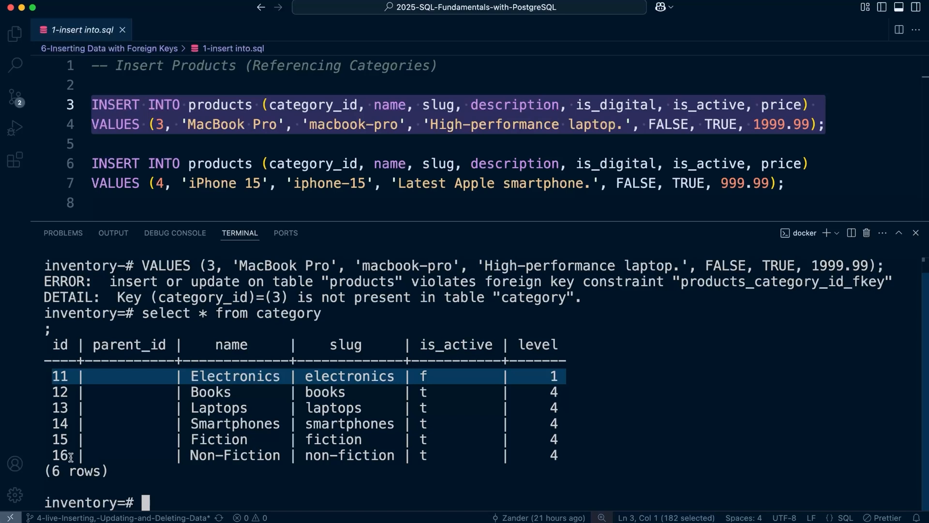
Change the MacBook Pro insert's category_id from 3 to 11
left_click(169, 124)
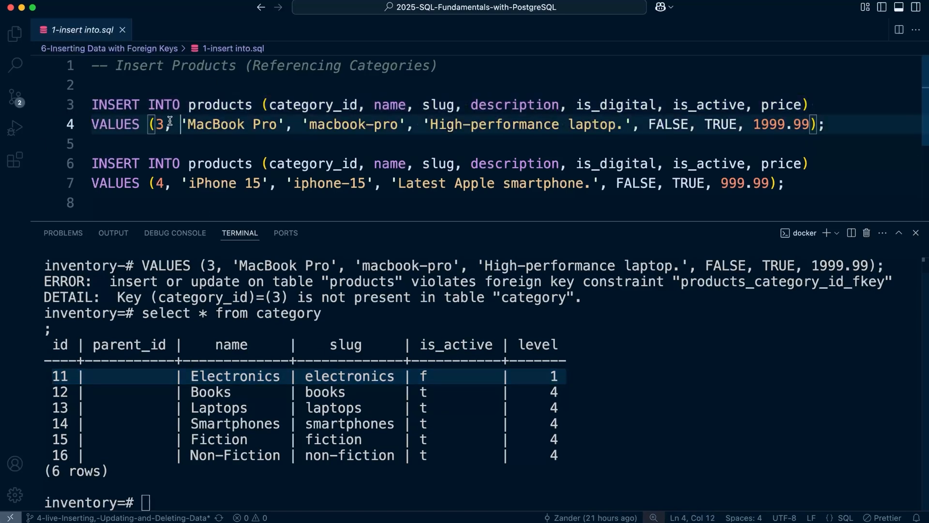
type("11")
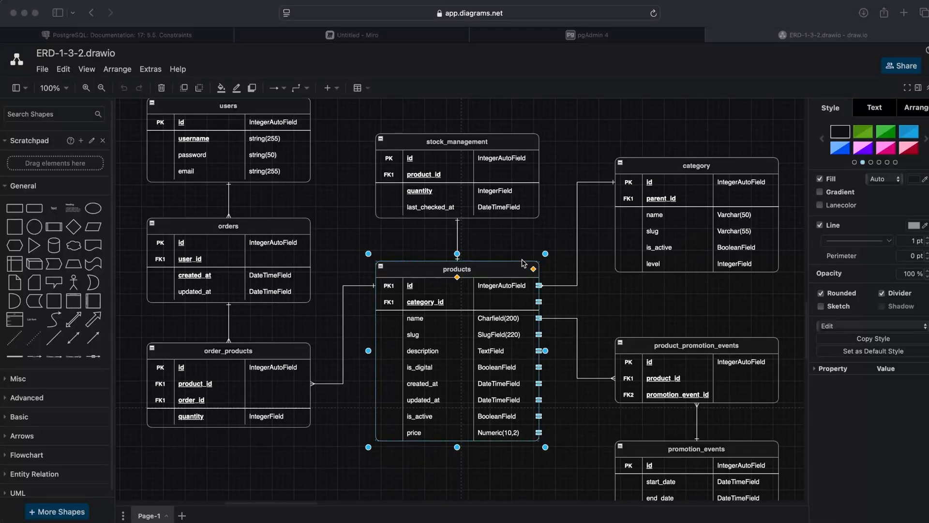
mouse_move(501, 285)
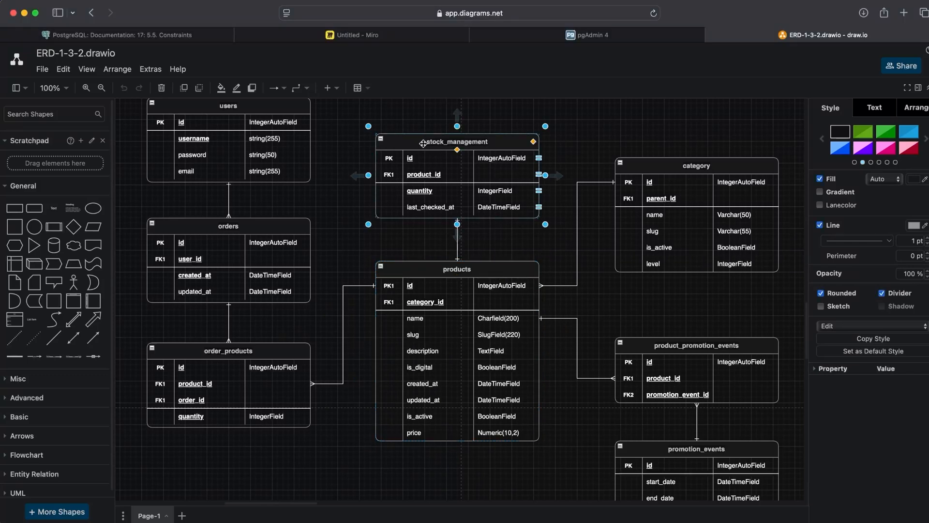
Review the stock_management, category and users tables in the ERD
left_click(423, 174)
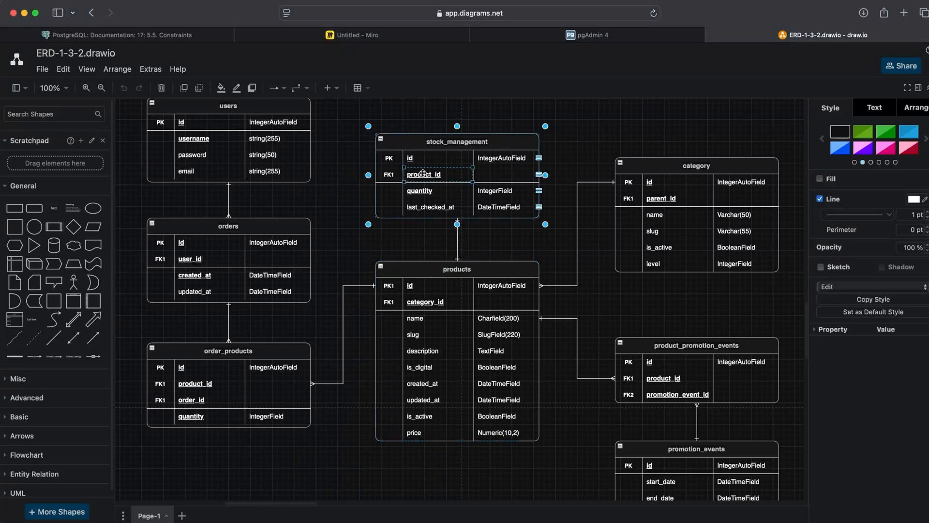
left_click(457, 269)
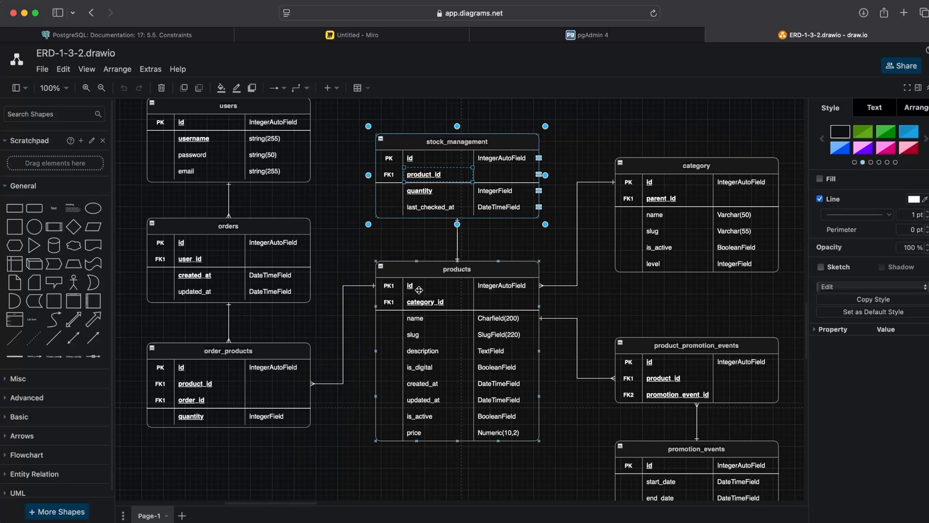
mouse_move(371, 263)
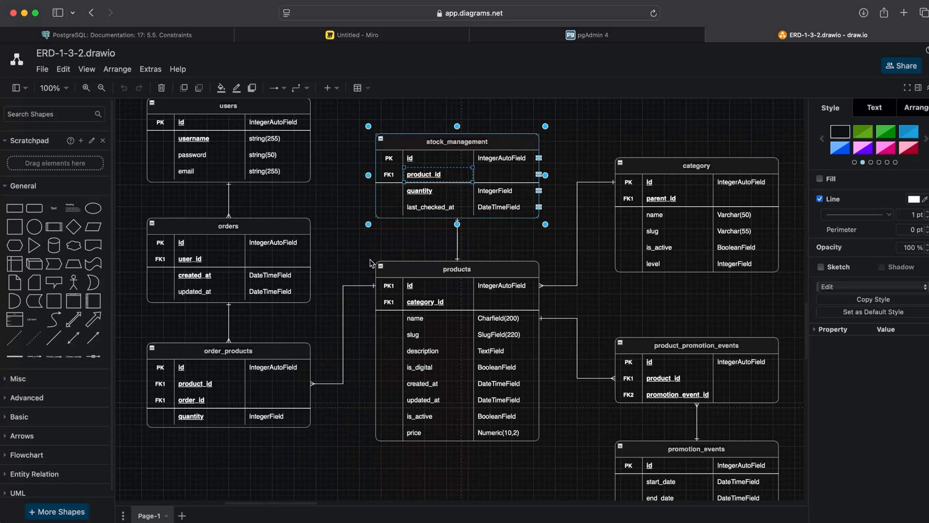
scroll("up", 3)
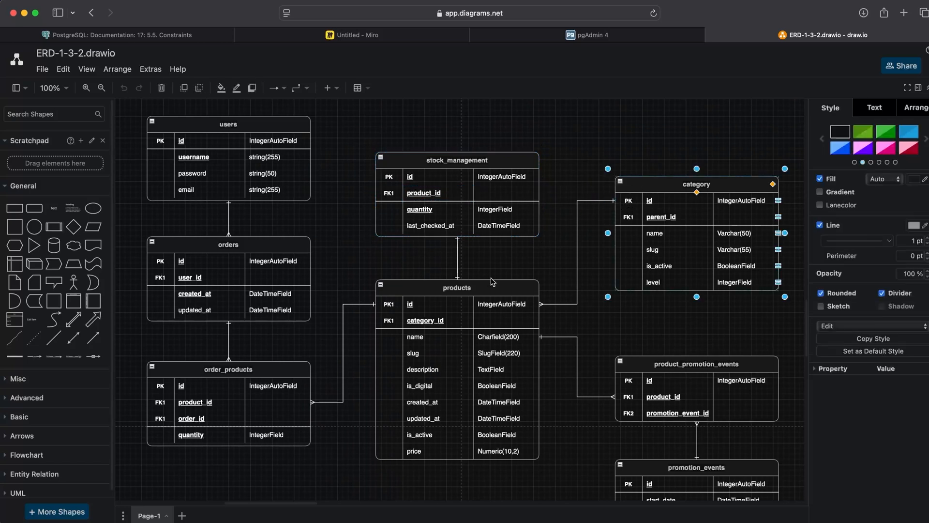
left_click(228, 244)
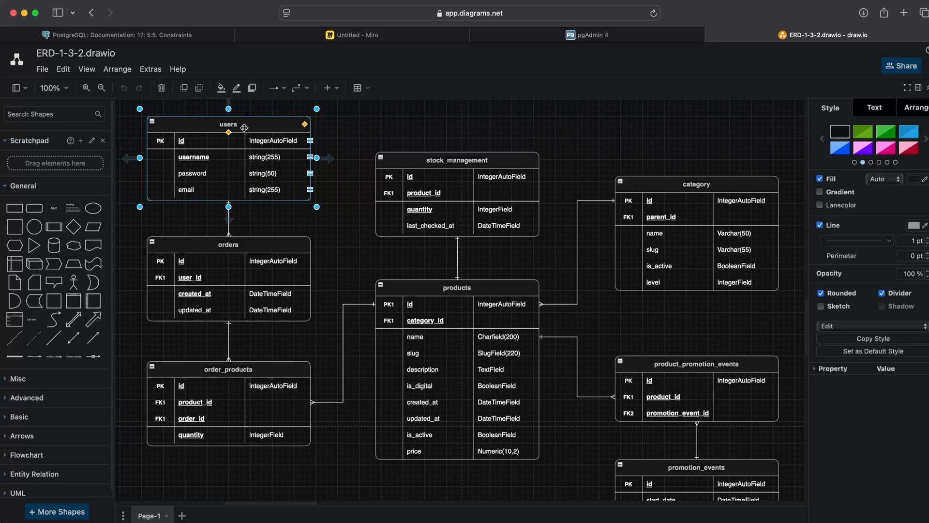
mouse_move(221, 182)
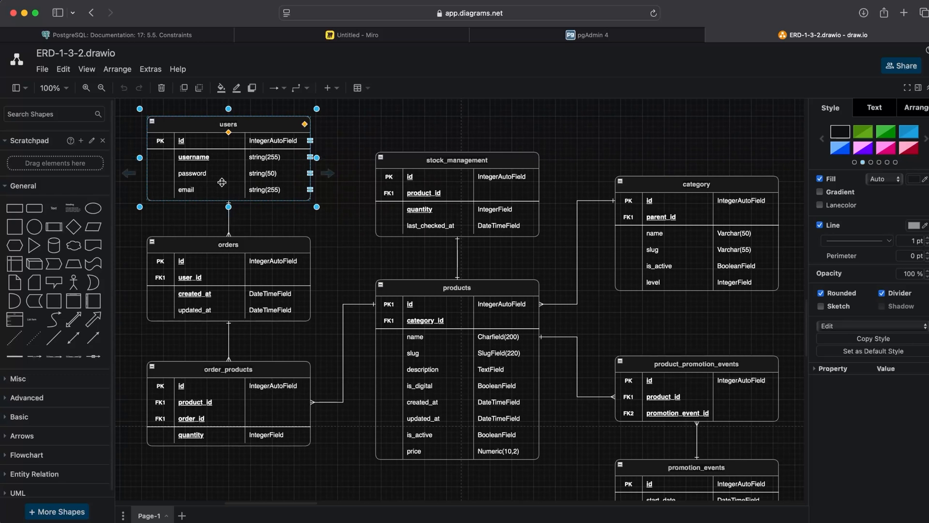
mouse_move(438, 203)
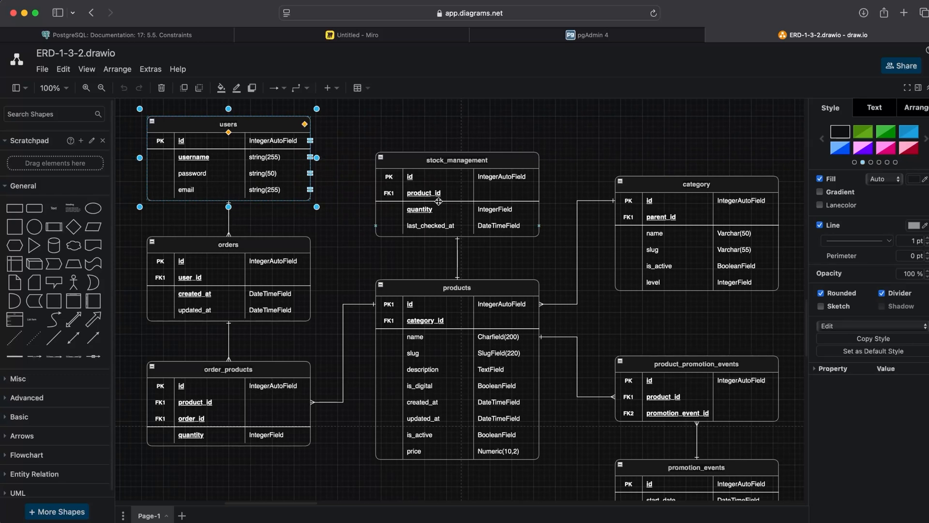